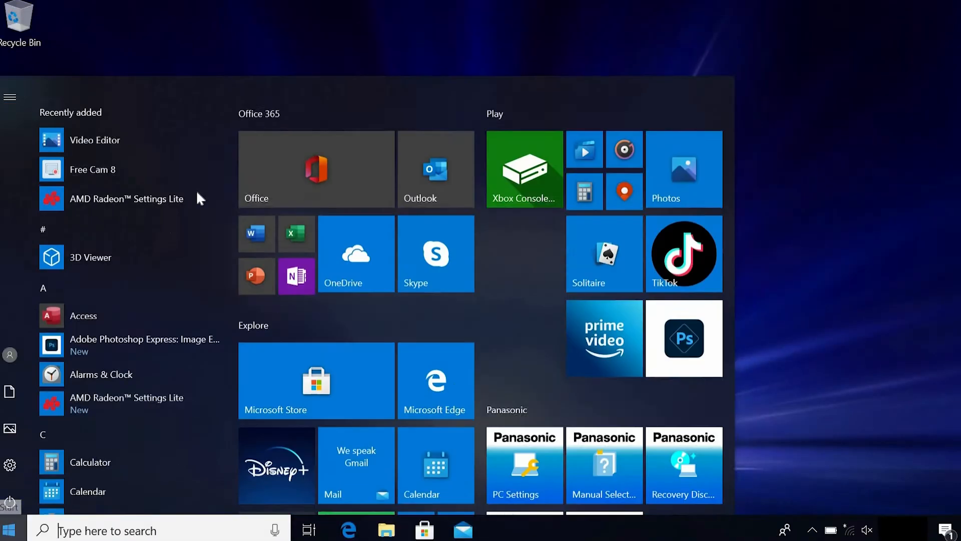
Scroll the Start menu app list down to the Panasonic PC utilities under P
scroll(down, 3)
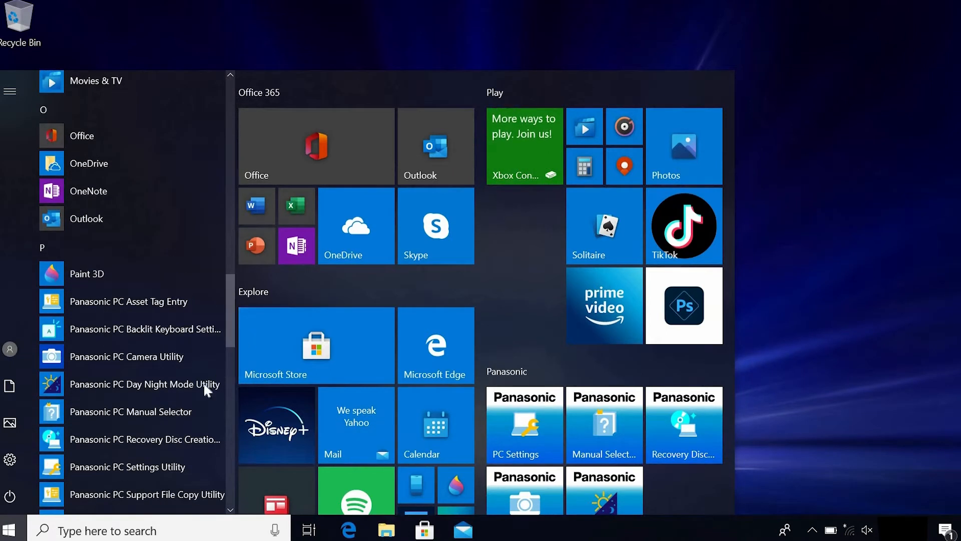
mouse_move(147, 466)
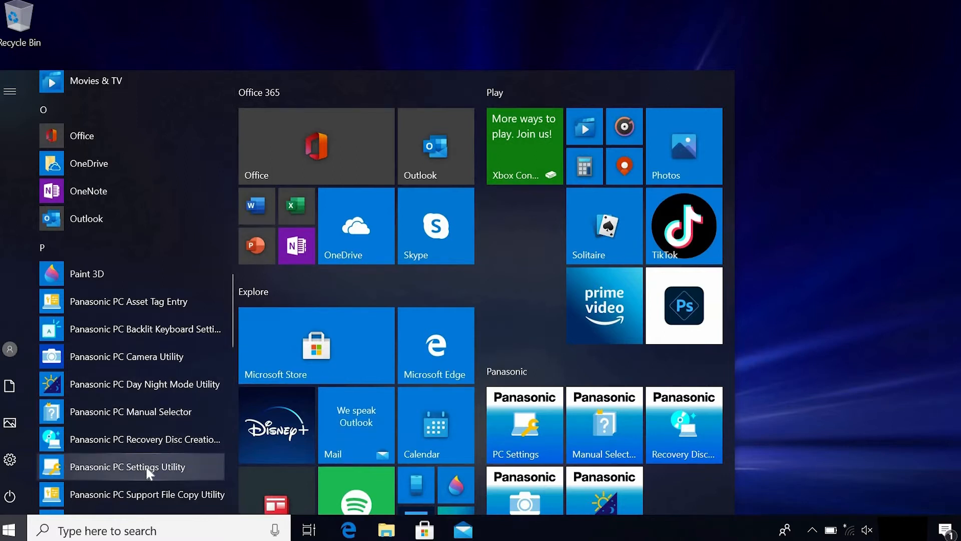
mouse_move(324, 49)
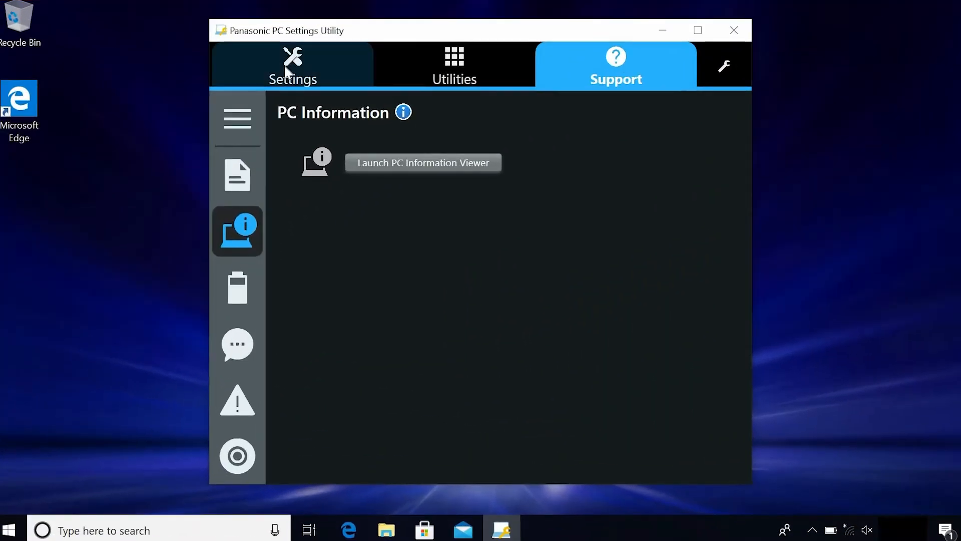
Open the A1/A2/A3/A4 Key Settings dialog from the Settings page
click(292, 65)
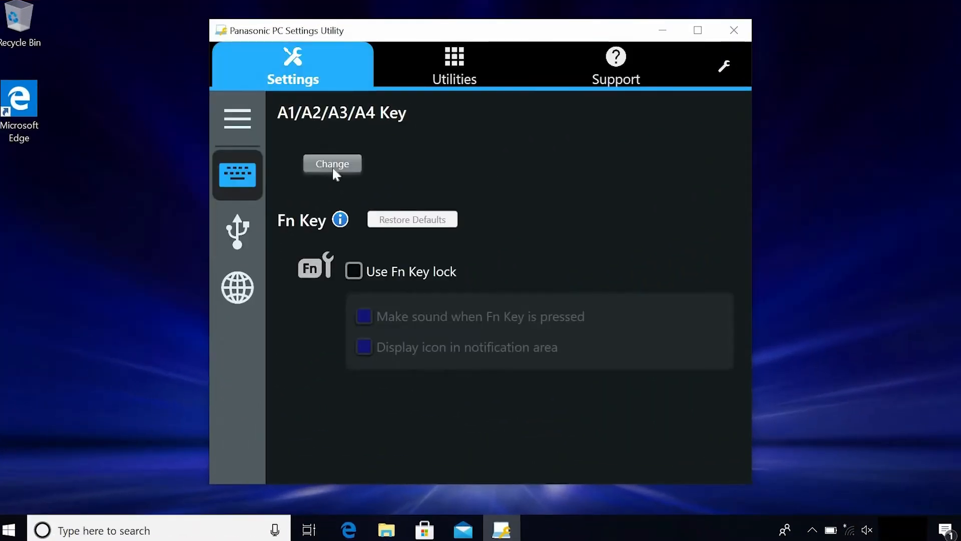
click(331, 164)
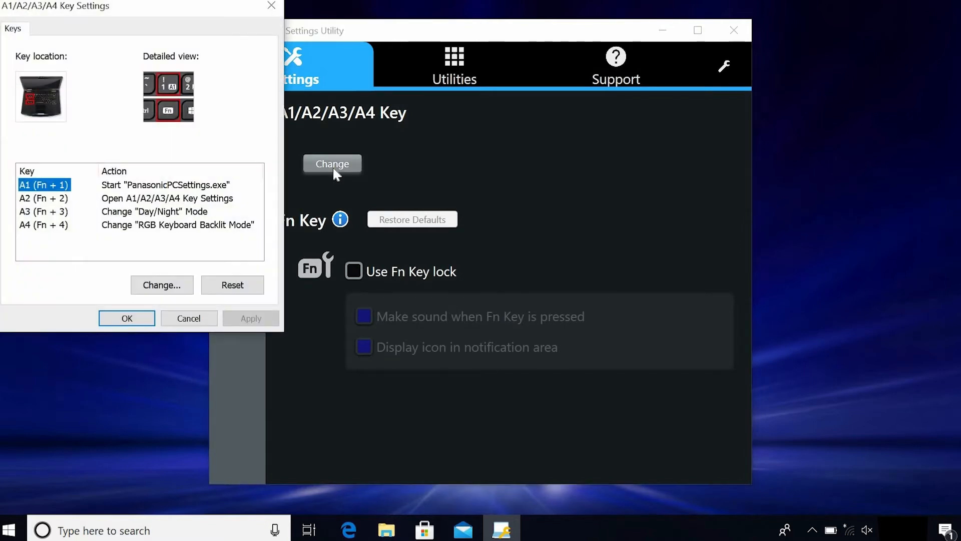
mouse_move(118, 221)
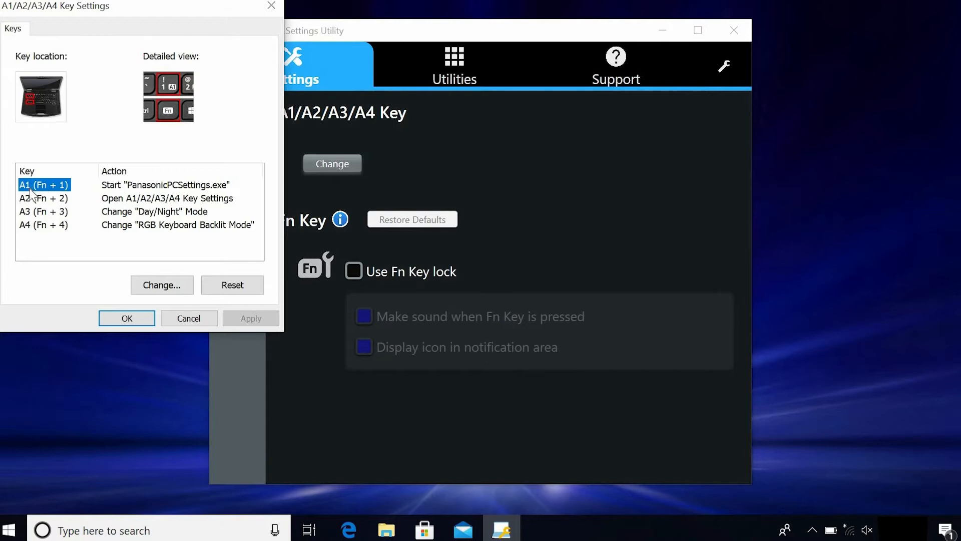
mouse_move(32, 213)
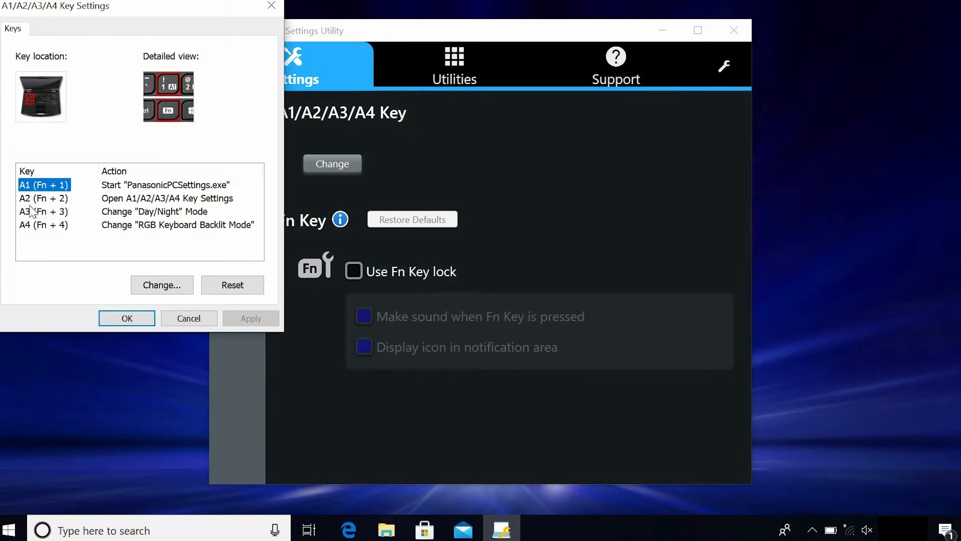
mouse_move(101, 141)
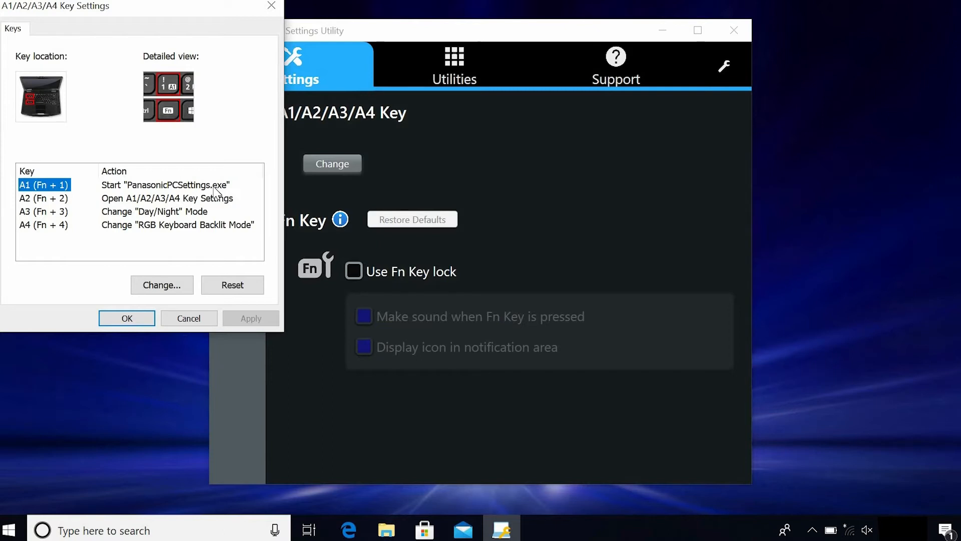
mouse_move(152, 271)
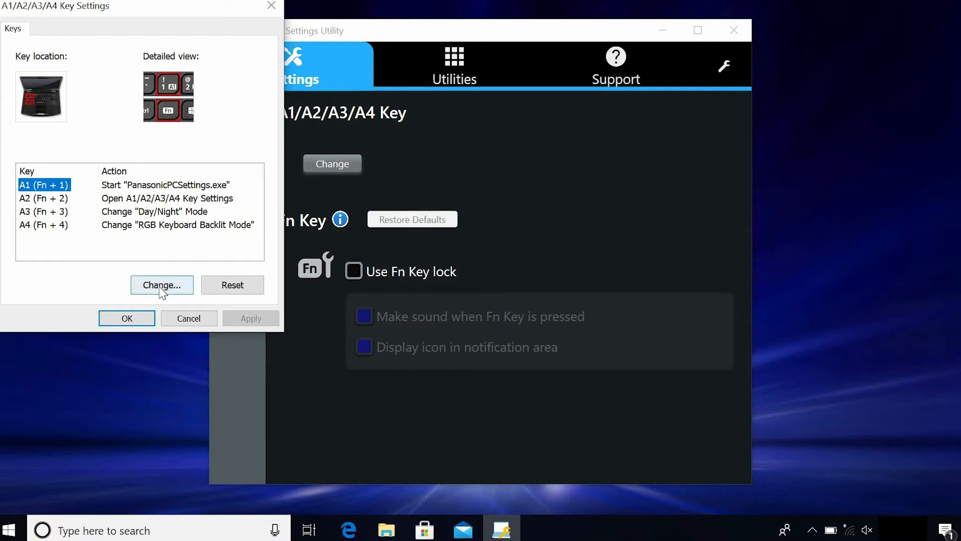
Assign A1 (Fn+1) to start C:\Windows\System32\notepad.exe, then apply and save
click(161, 284)
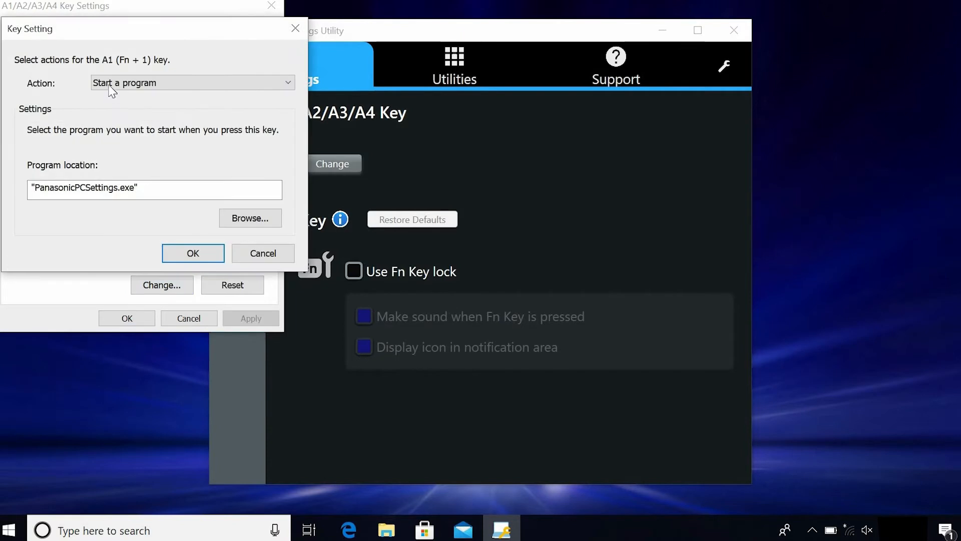
click(191, 82)
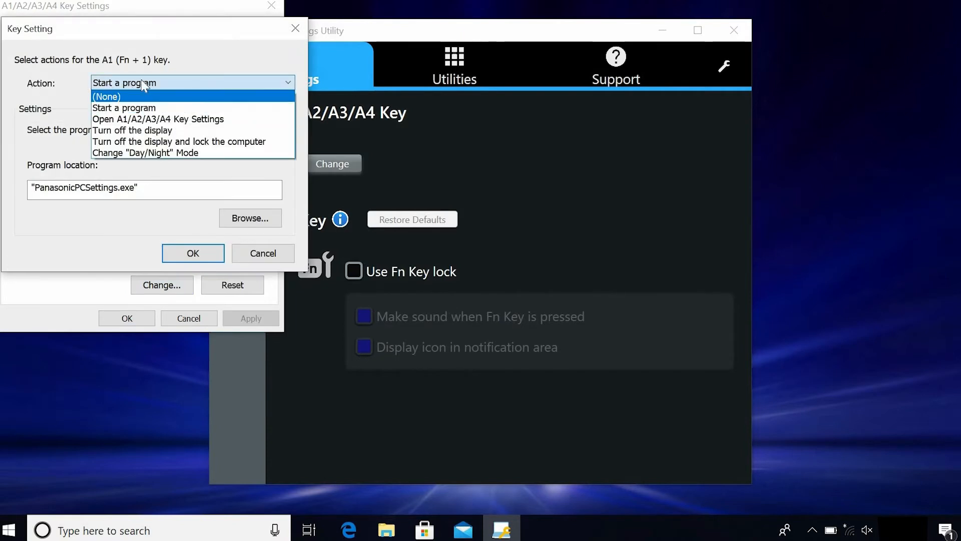
mouse_move(177, 142)
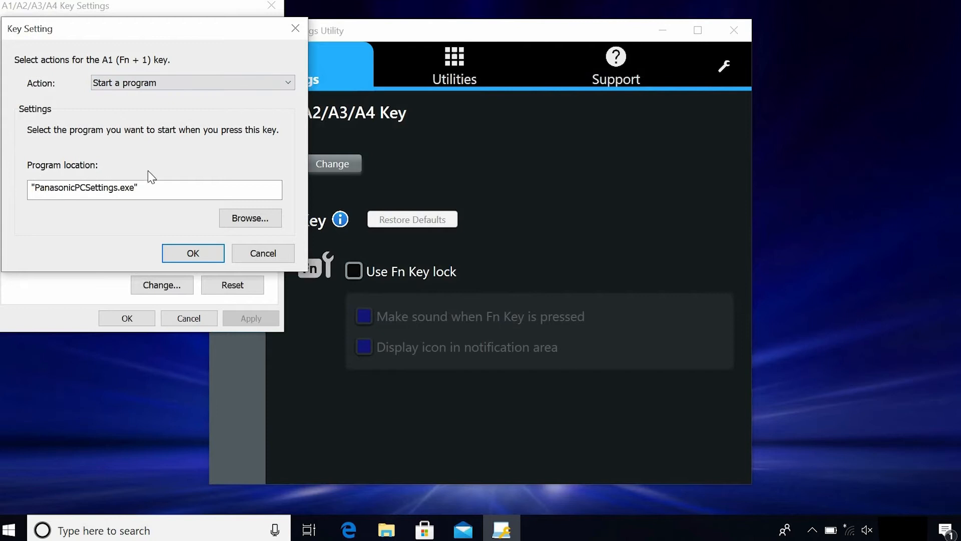
click(117, 188)
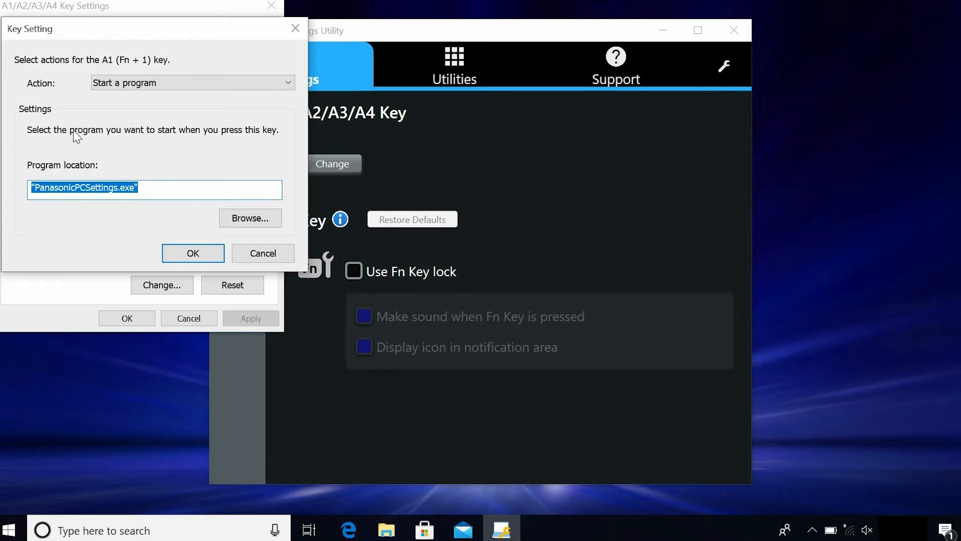
text(C:\Windows\System32\notepad.exe)
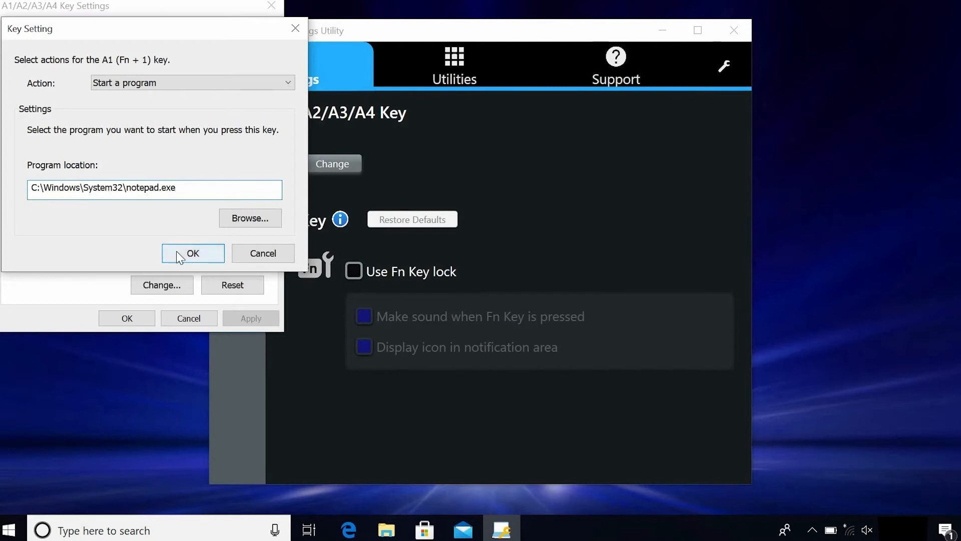
click(193, 253)
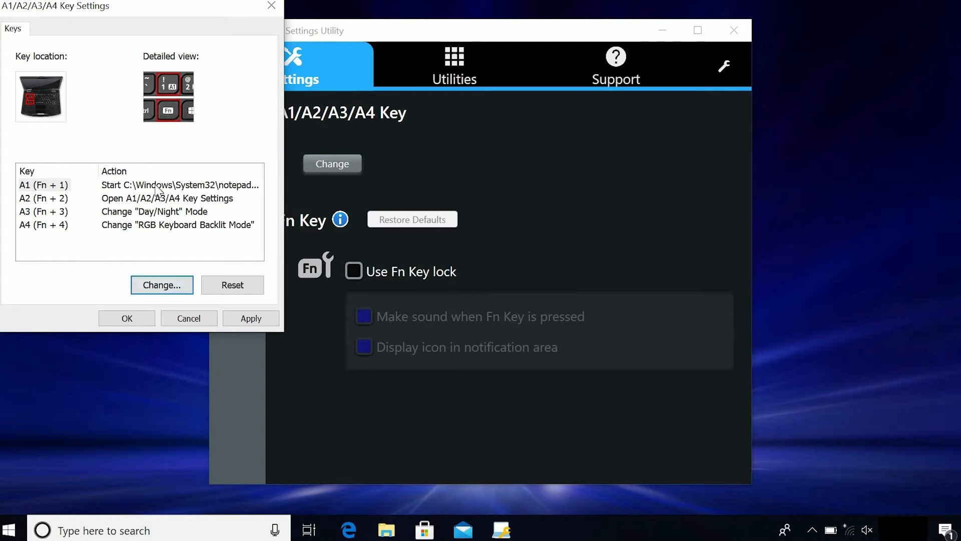
click(43, 184)
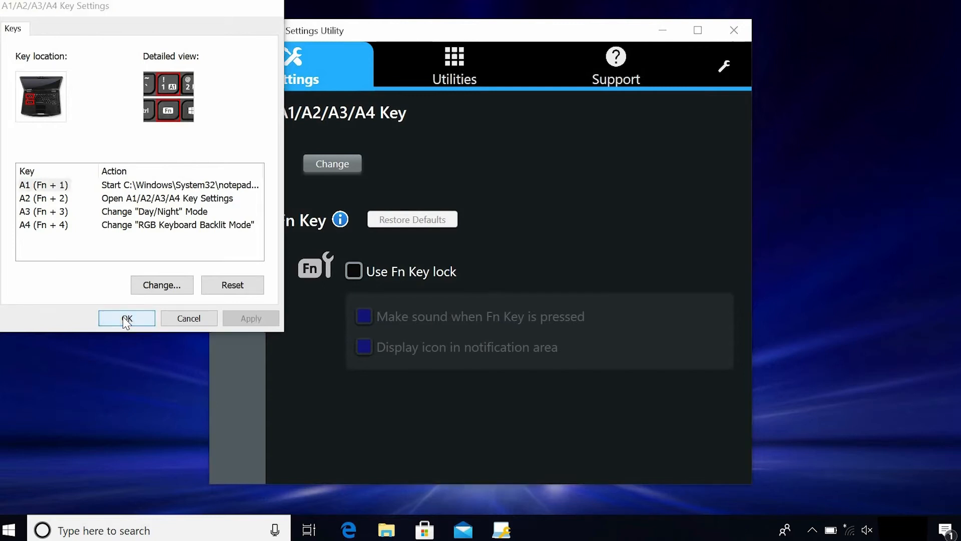
click(126, 319)
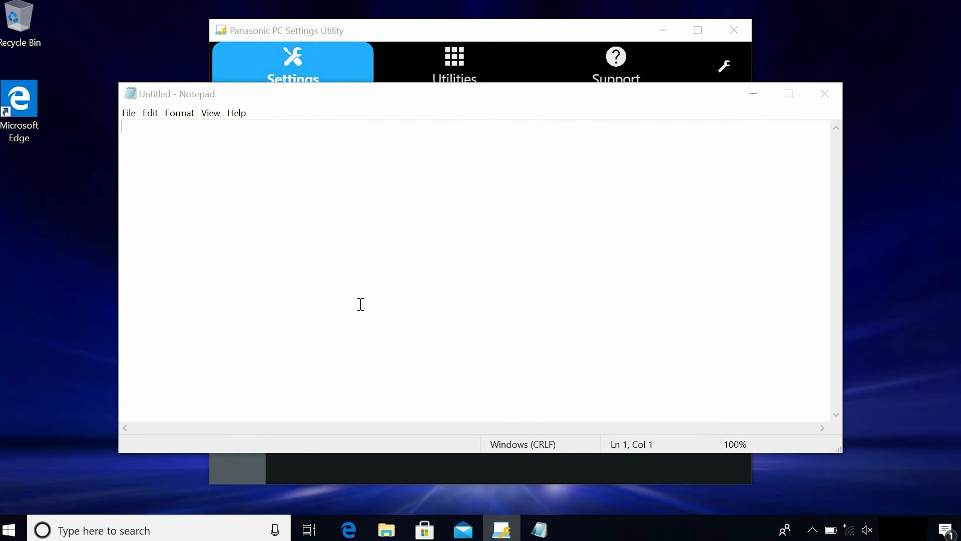
mouse_move(825, 93)
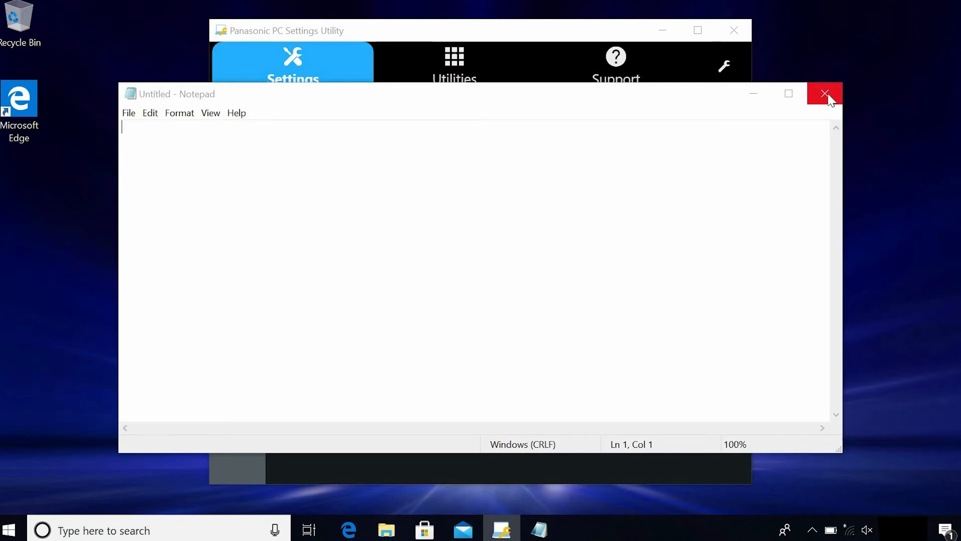
Close the empty Untitled Notepad window launched by the A1 key
click(824, 93)
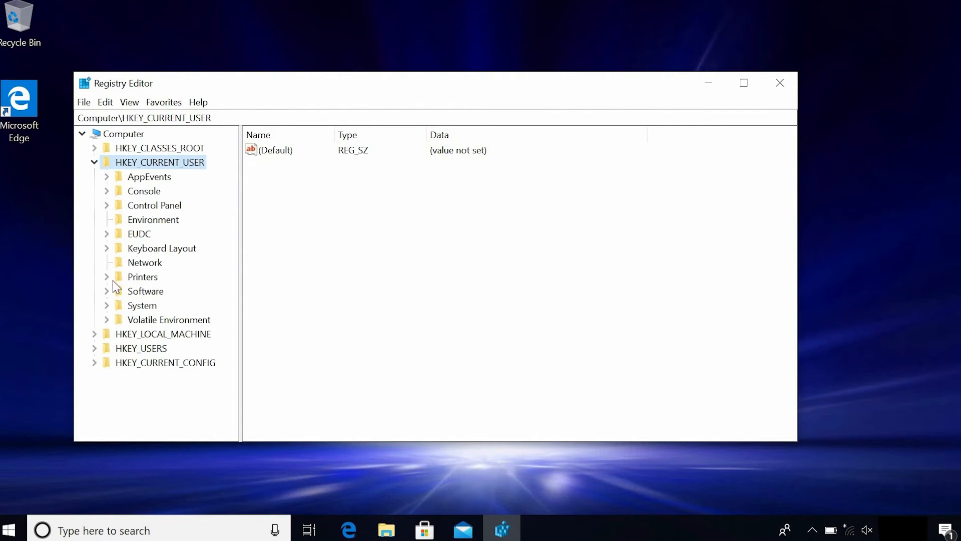
mouse_move(111, 294)
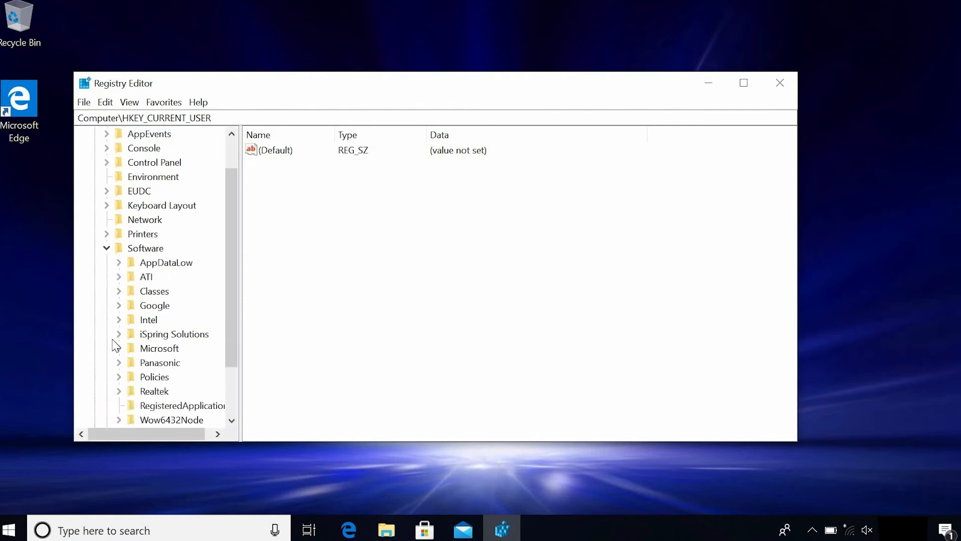
Expand Software\Panasonic\HotKey\Button\Key to reveal subkeys 0 through 3
click(119, 362)
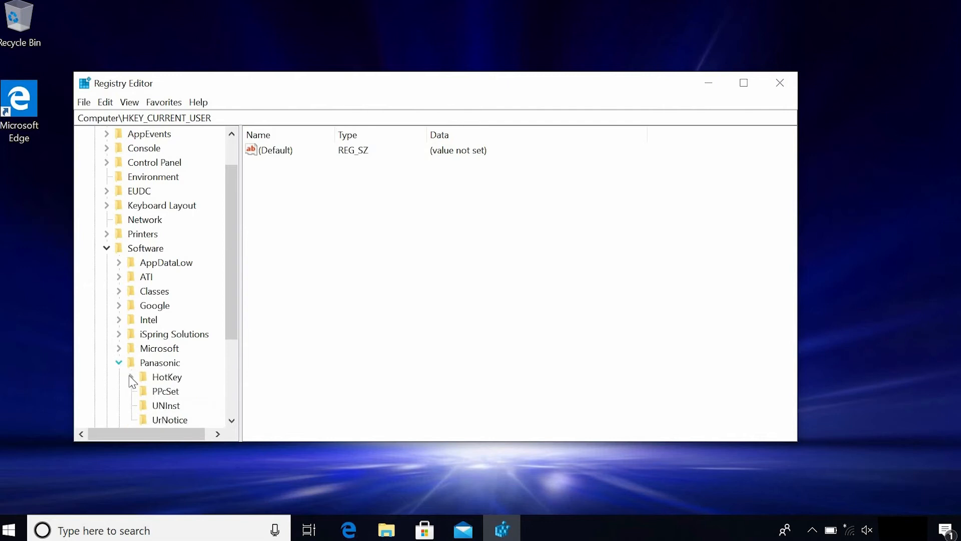
click(130, 376)
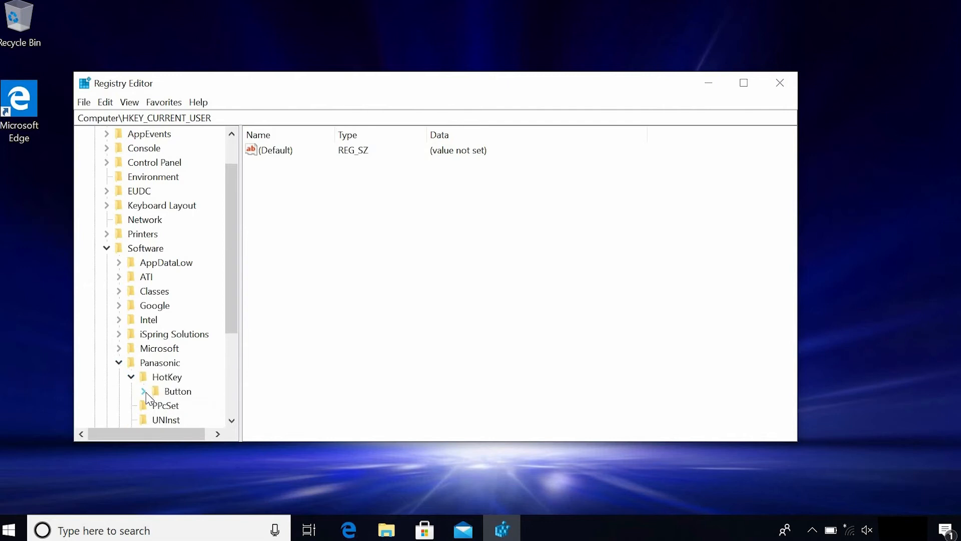
click(143, 391)
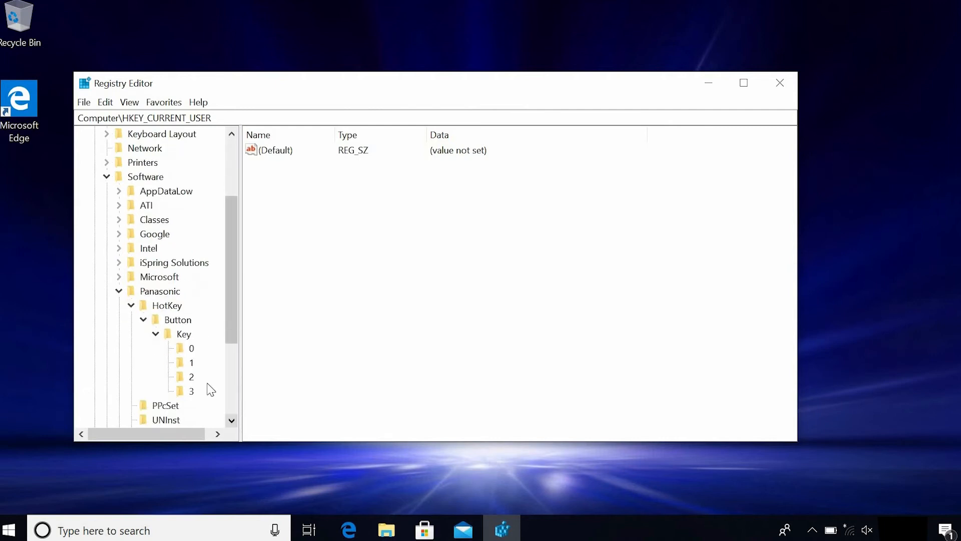
mouse_move(197, 401)
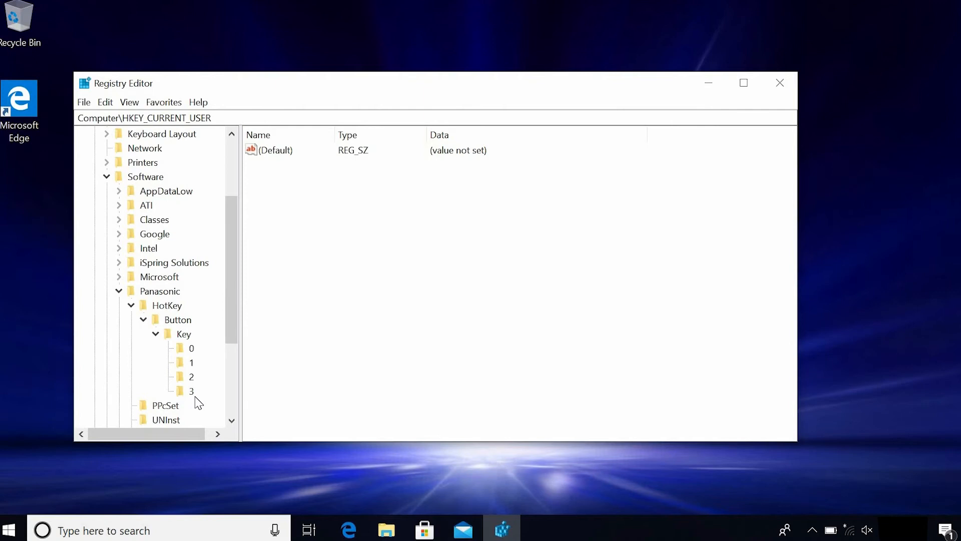
mouse_move(198, 350)
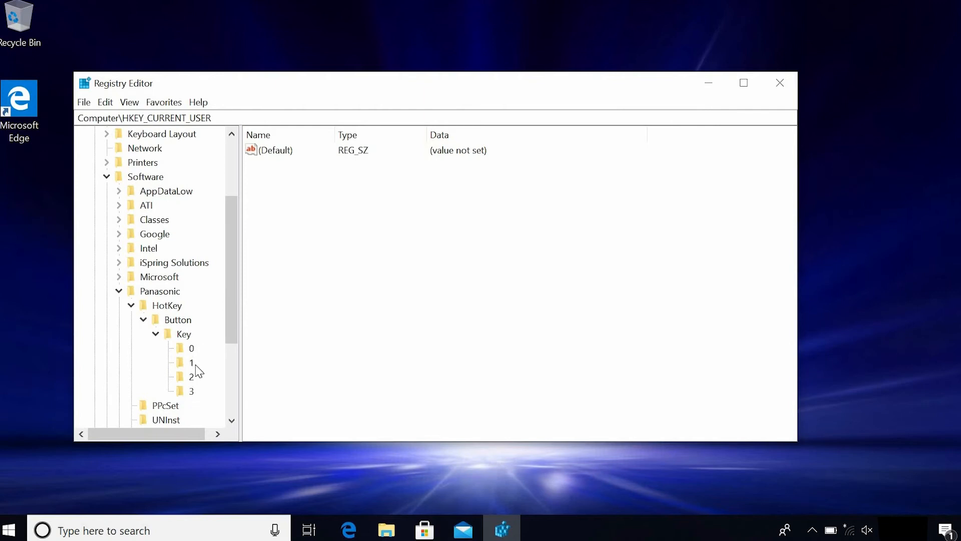
mouse_move(195, 380)
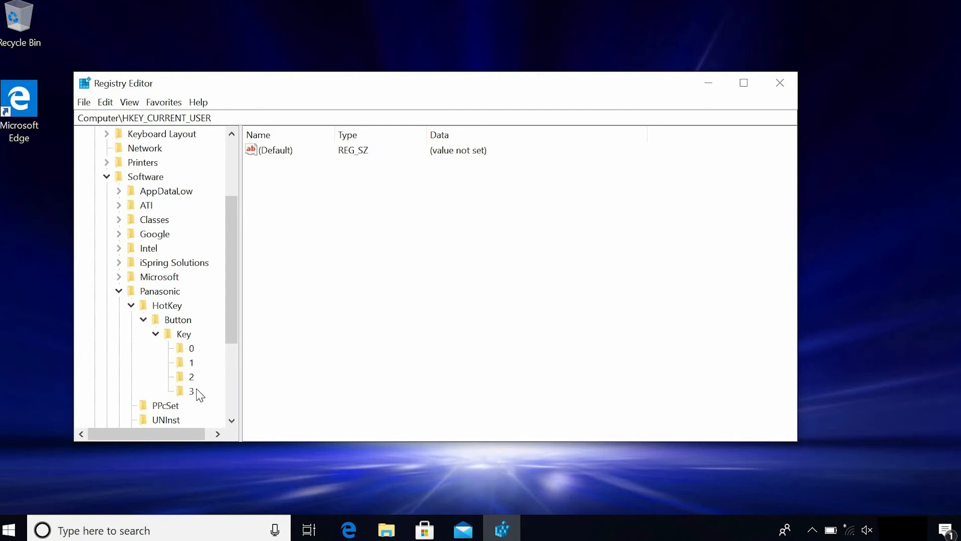
mouse_move(220, 356)
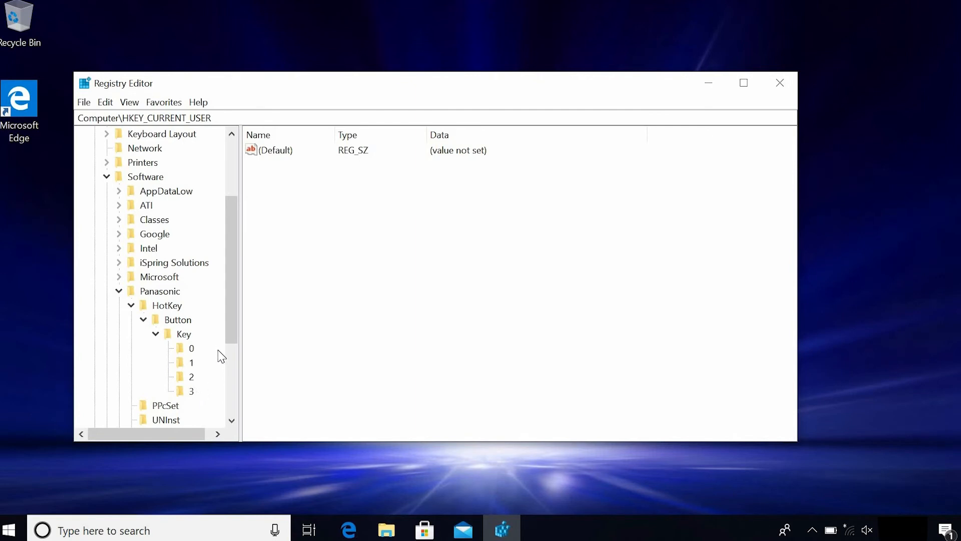
mouse_move(179, 353)
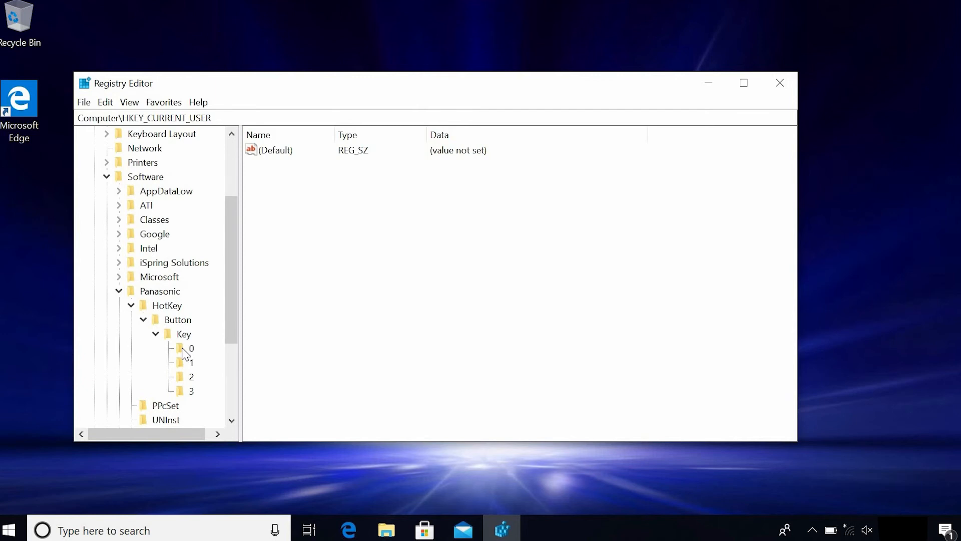
Select HotKey key 0 and confirm its Action value stays at 1
click(192, 348)
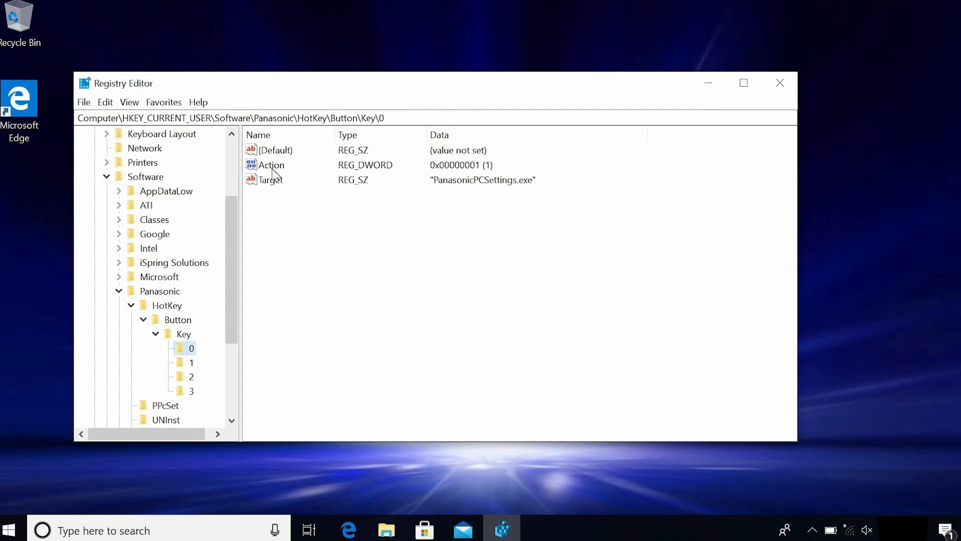
double_click(271, 164)
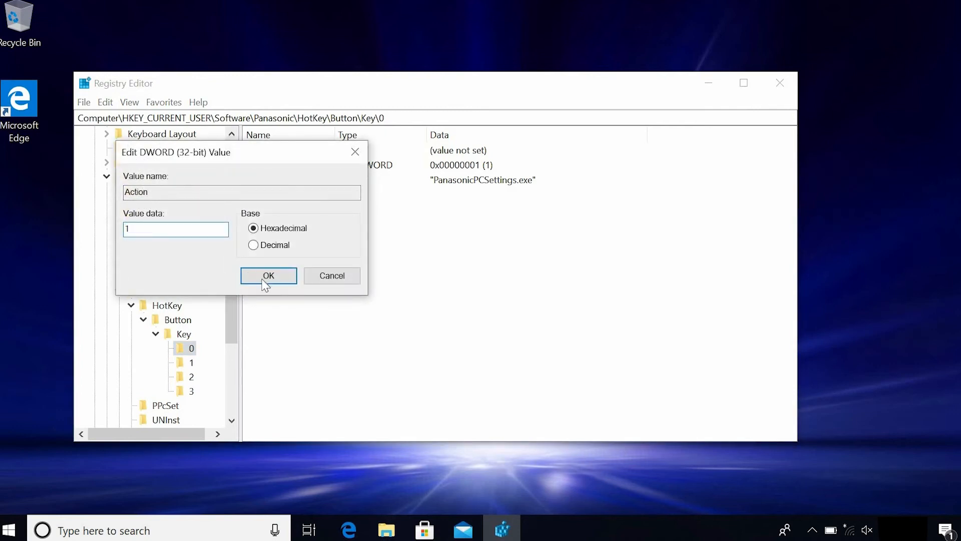
click(268, 275)
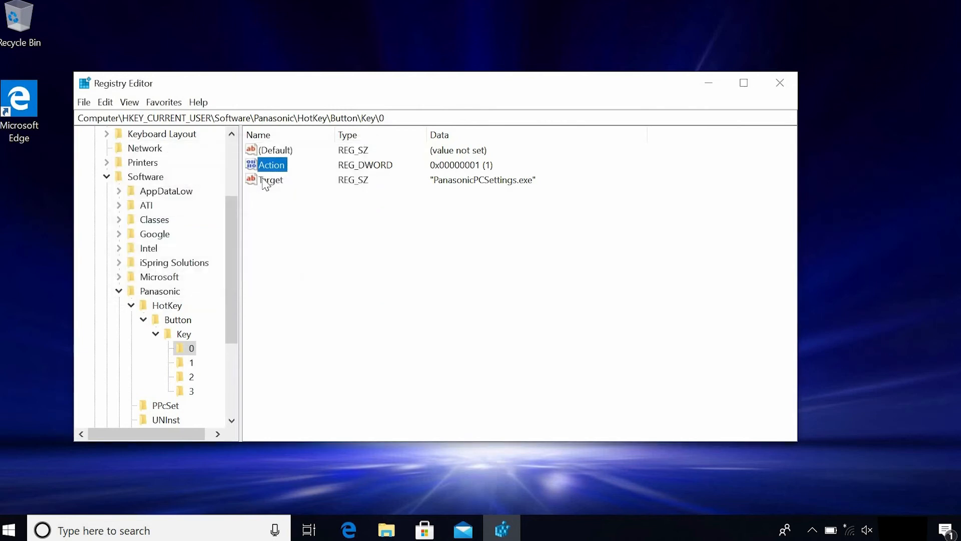
Set key 0's Target value to C:\Windows\System32\mspaint.exe
double_click(270, 180)
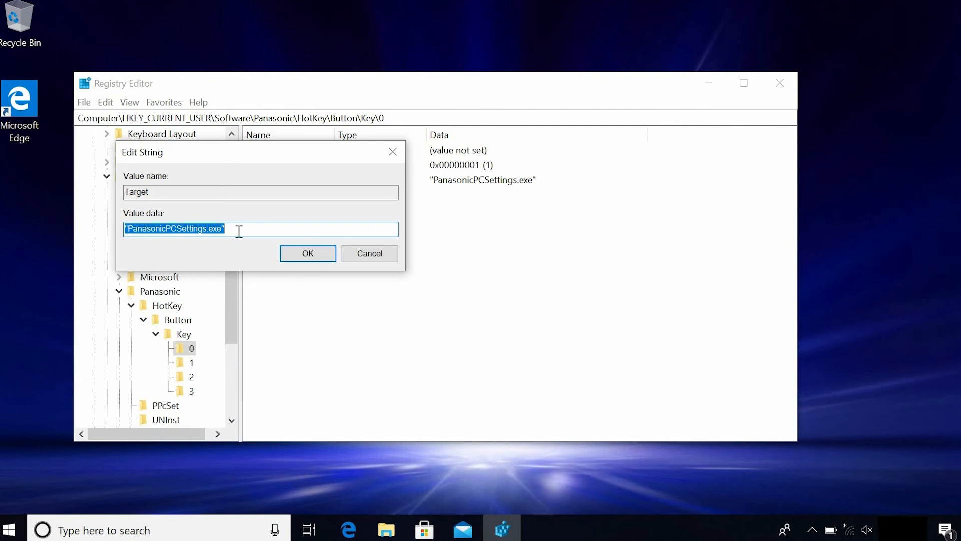
text(C:\Windows\System32\mspaint.exe)
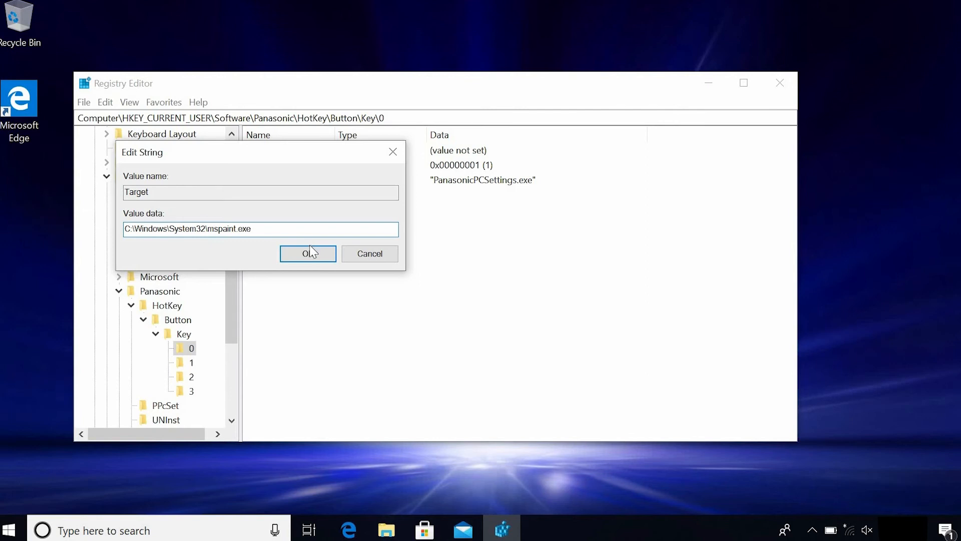
click(308, 253)
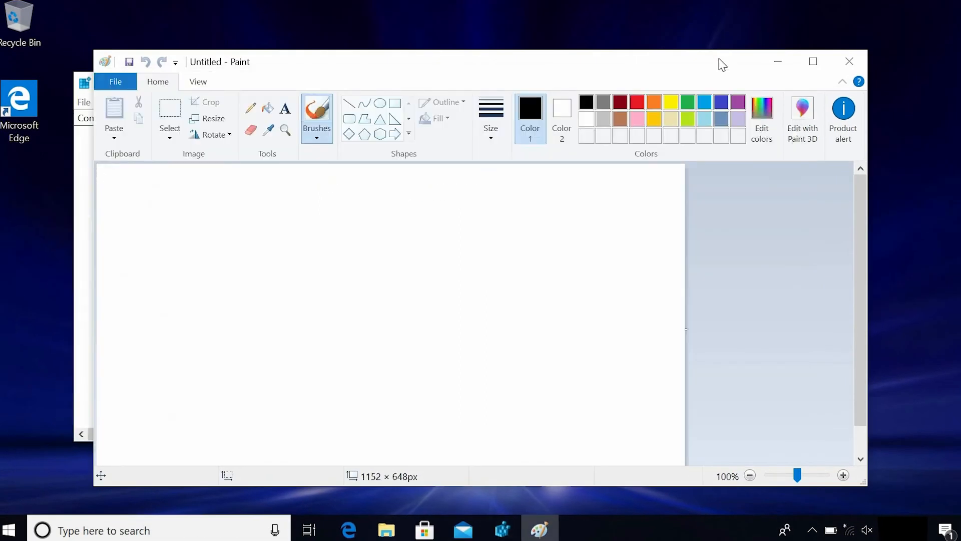
mouse_move(851, 63)
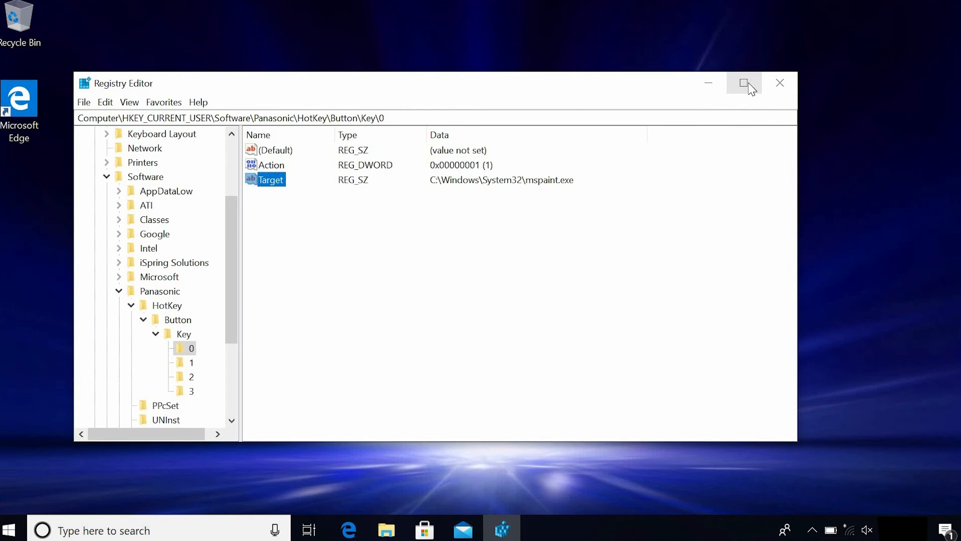
mouse_move(462, 262)
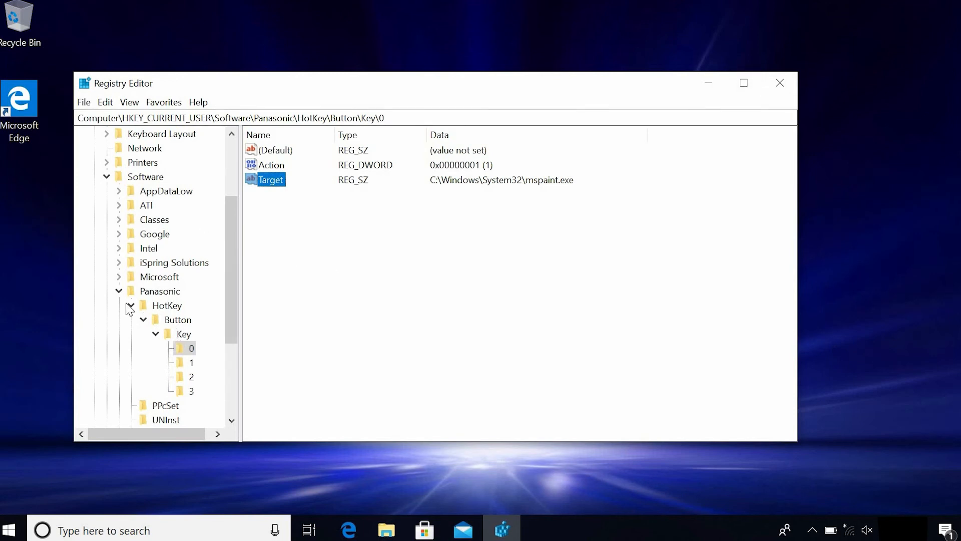
mouse_move(159, 312)
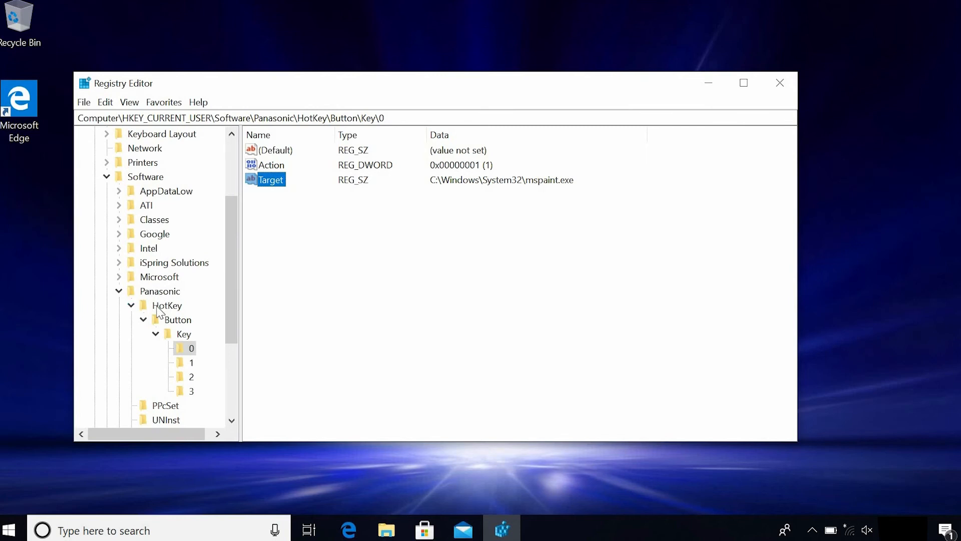
Export the HotKey branch to the desktop as buttons.reg
right_click(166, 304)
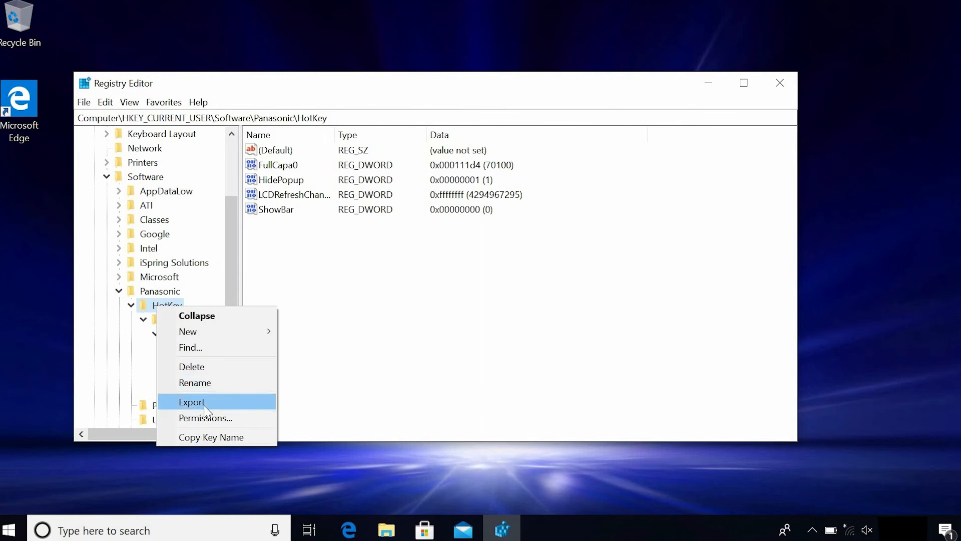
click(191, 402)
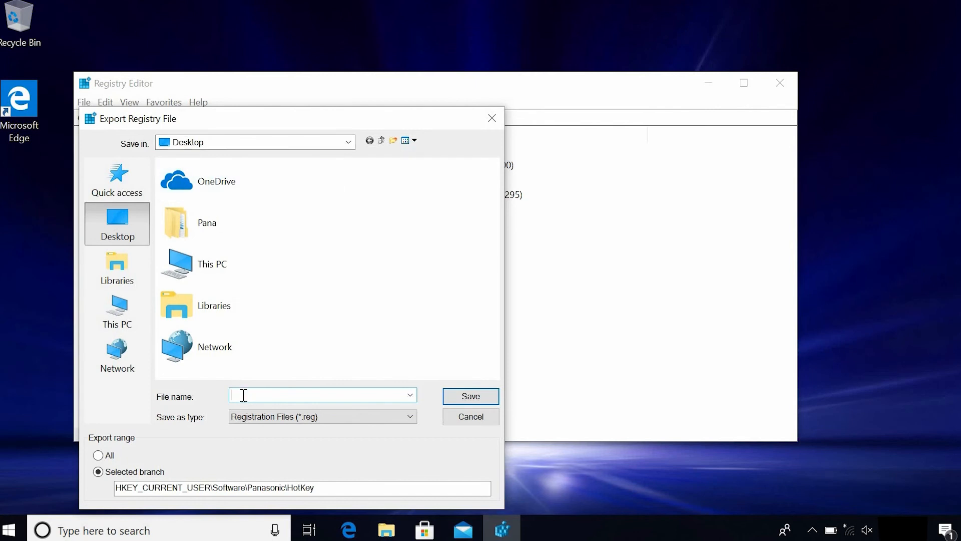
text(buttons)
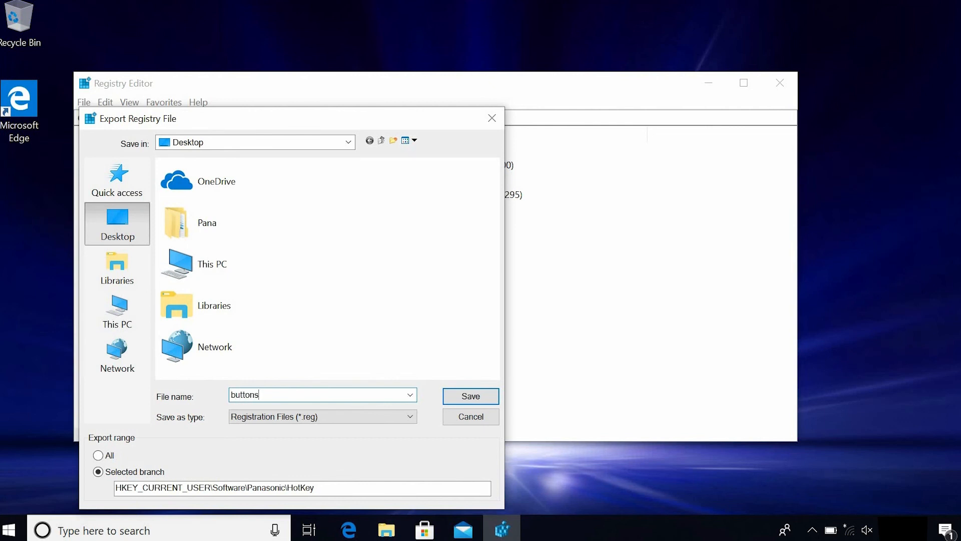
click(470, 396)
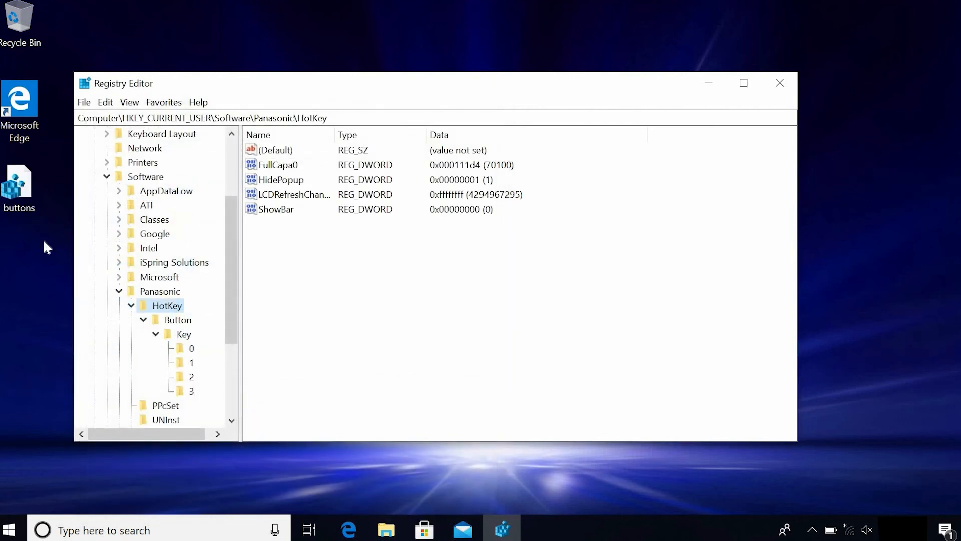
right_click(19, 178)
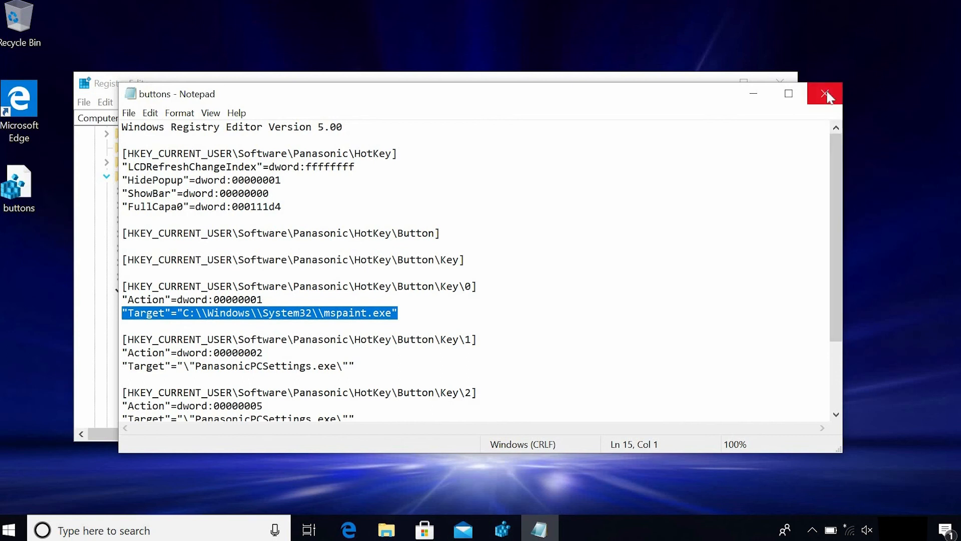
click(824, 93)
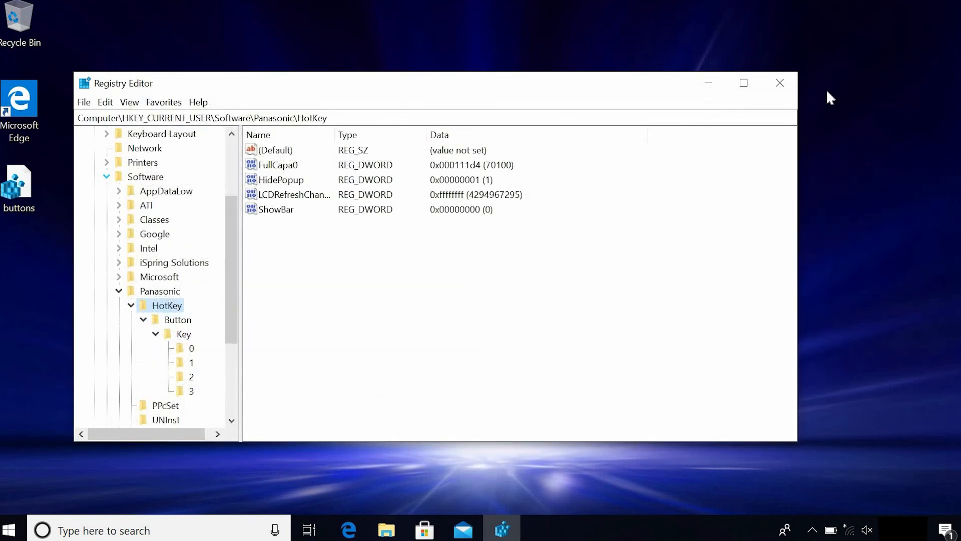
mouse_move(18, 184)
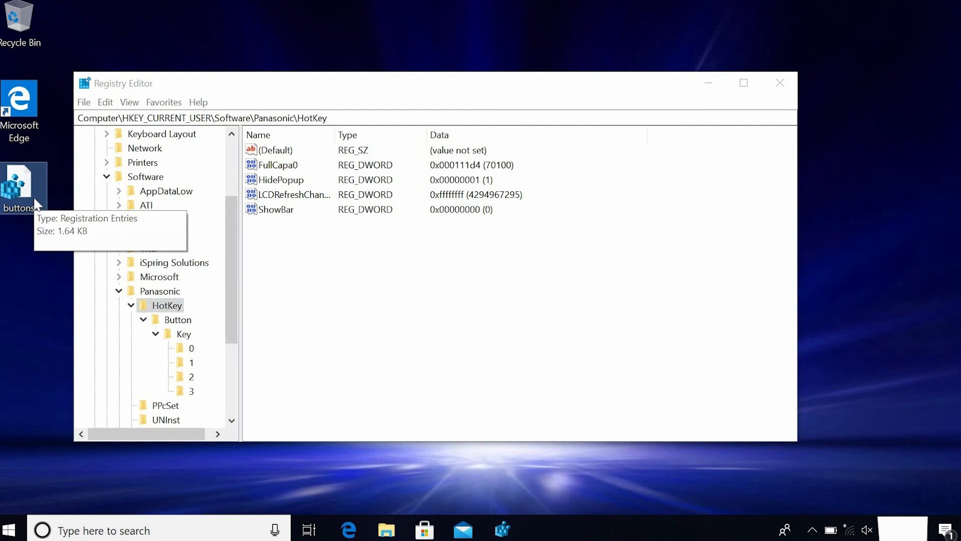